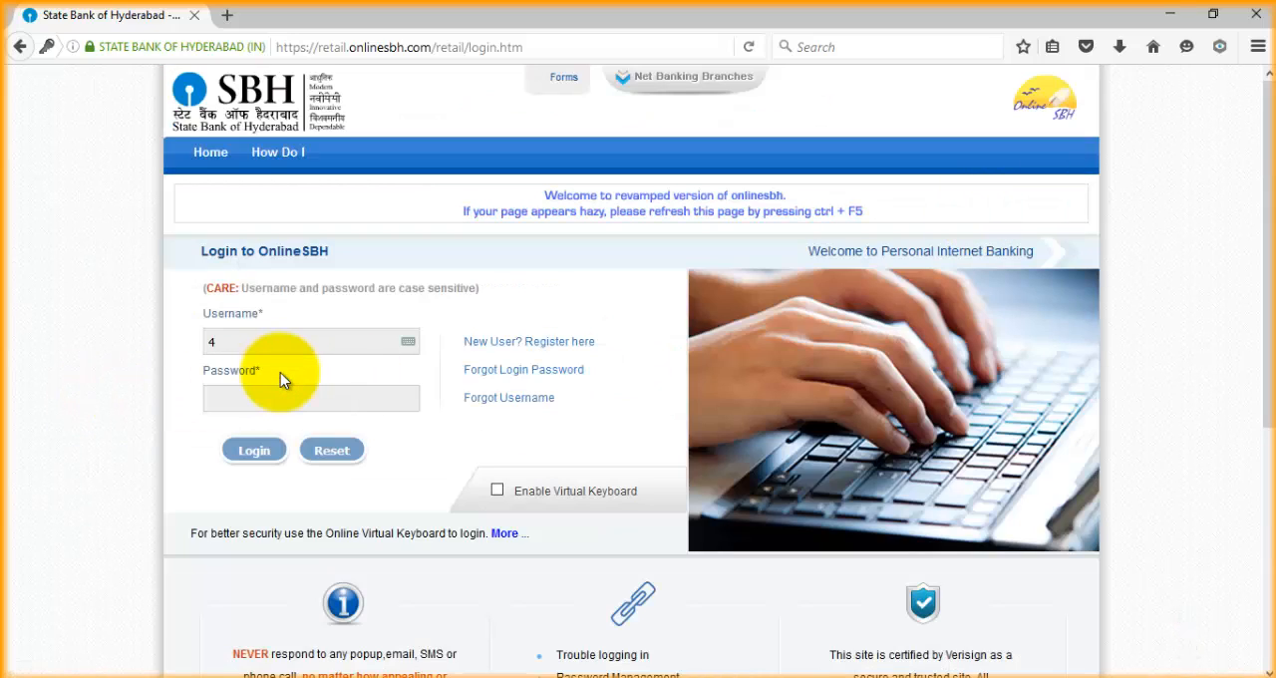
- Log in with the existing user ID and password to reach the first-time setup page
text(6)
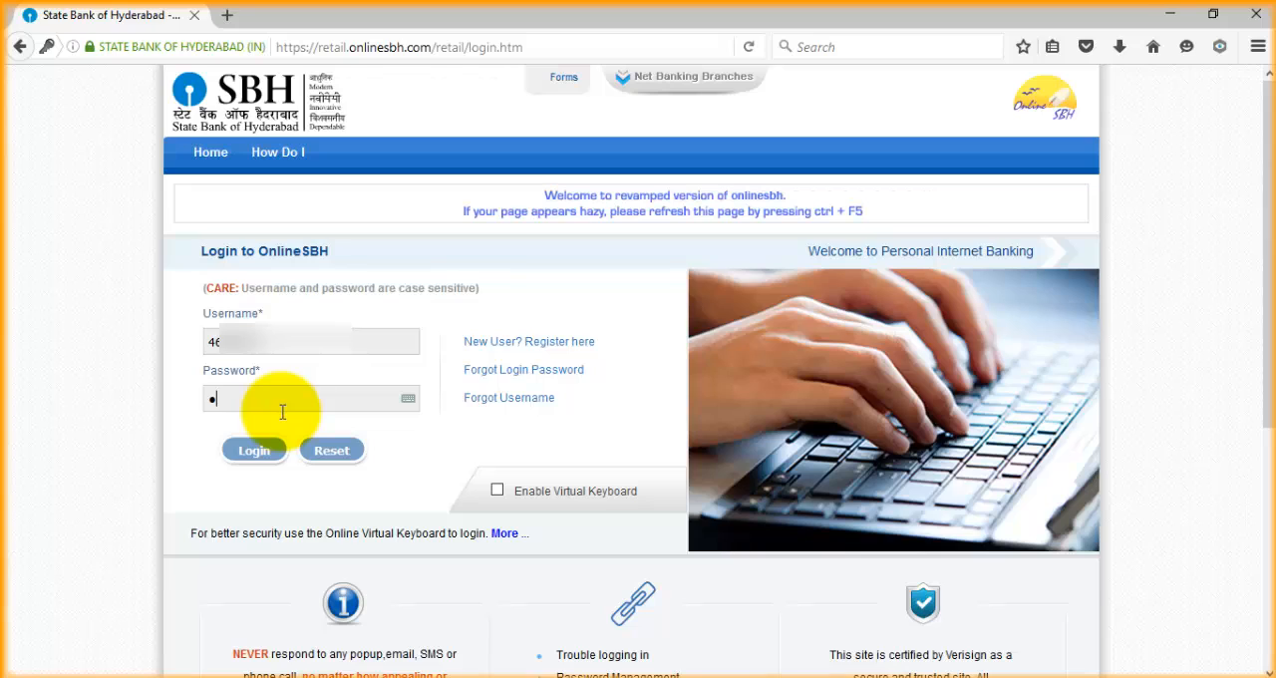
text(*)
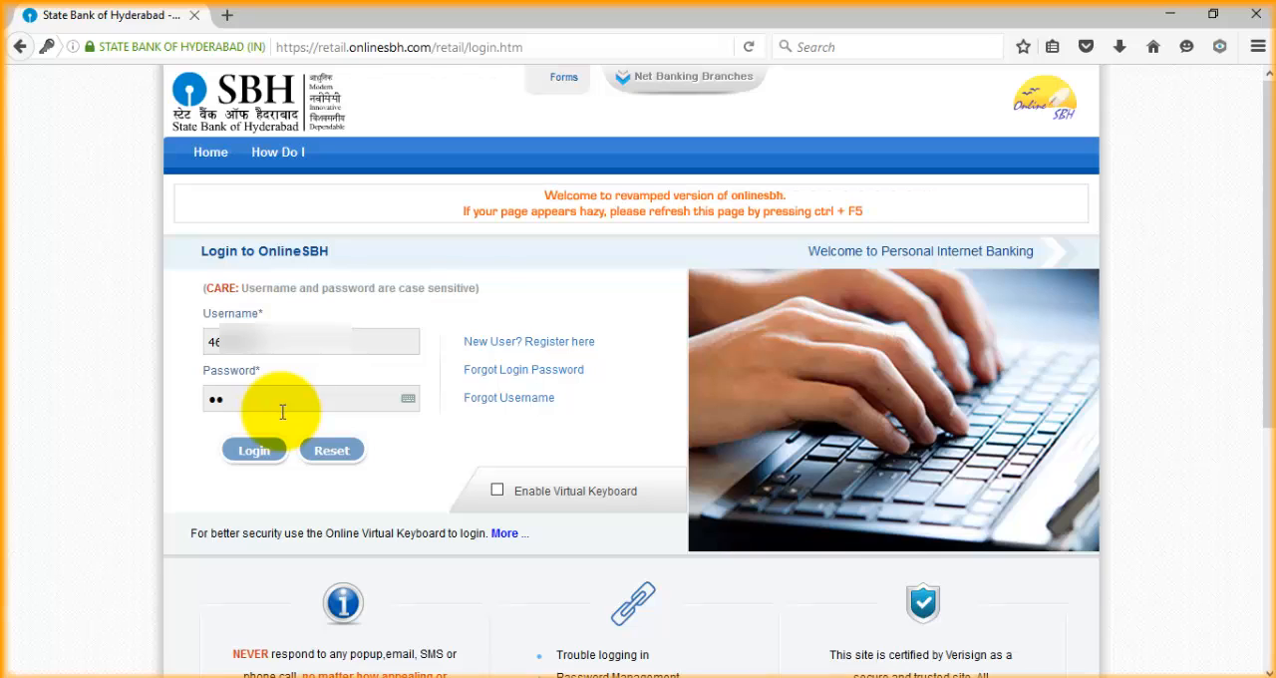
text(•)
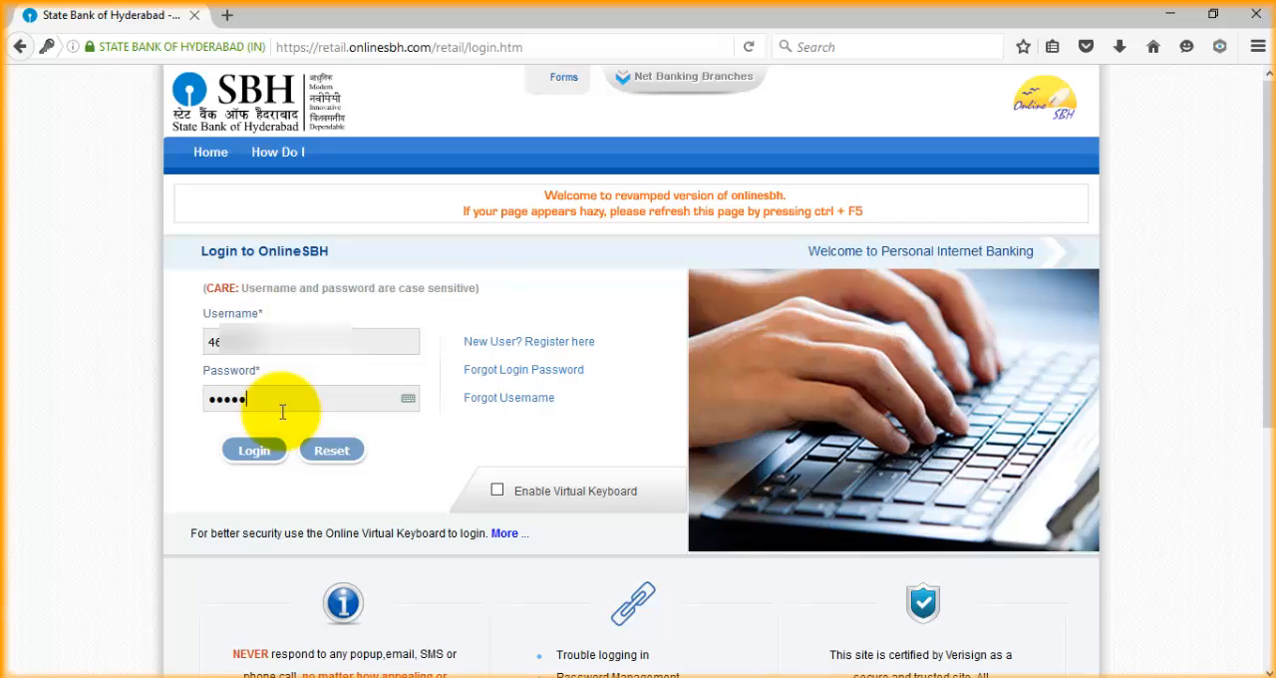
text(•)
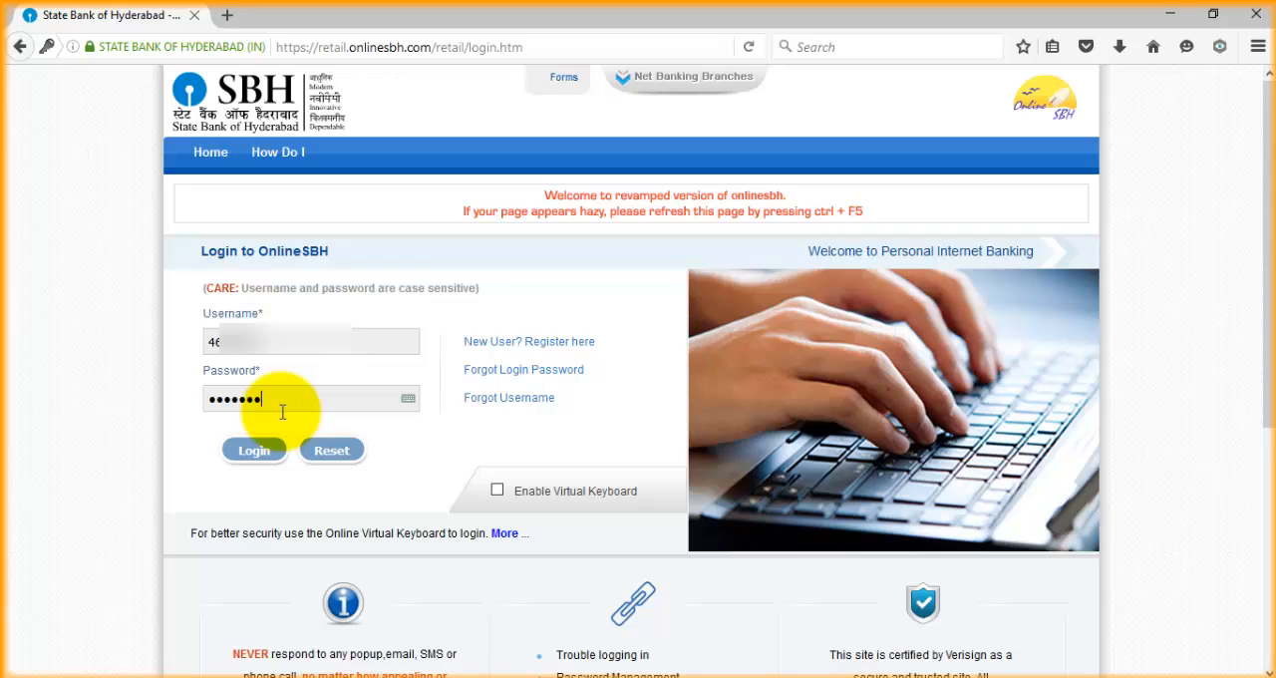
click(253, 451)
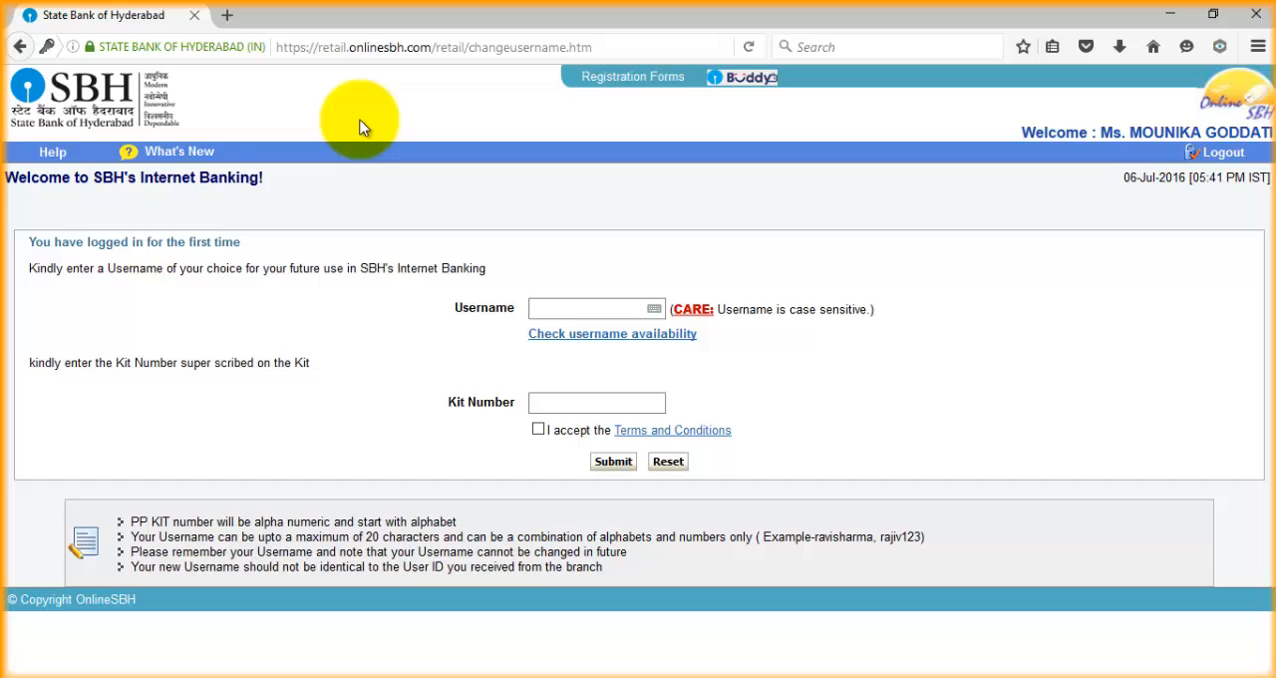
click(596, 307)
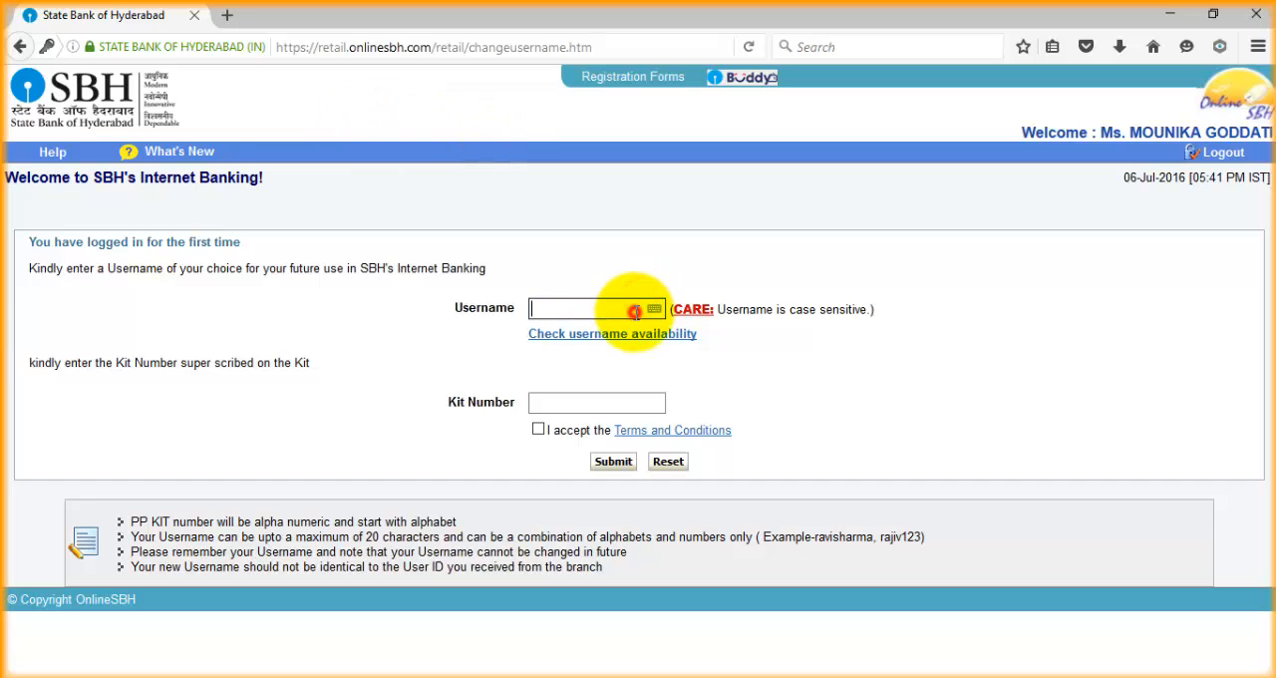
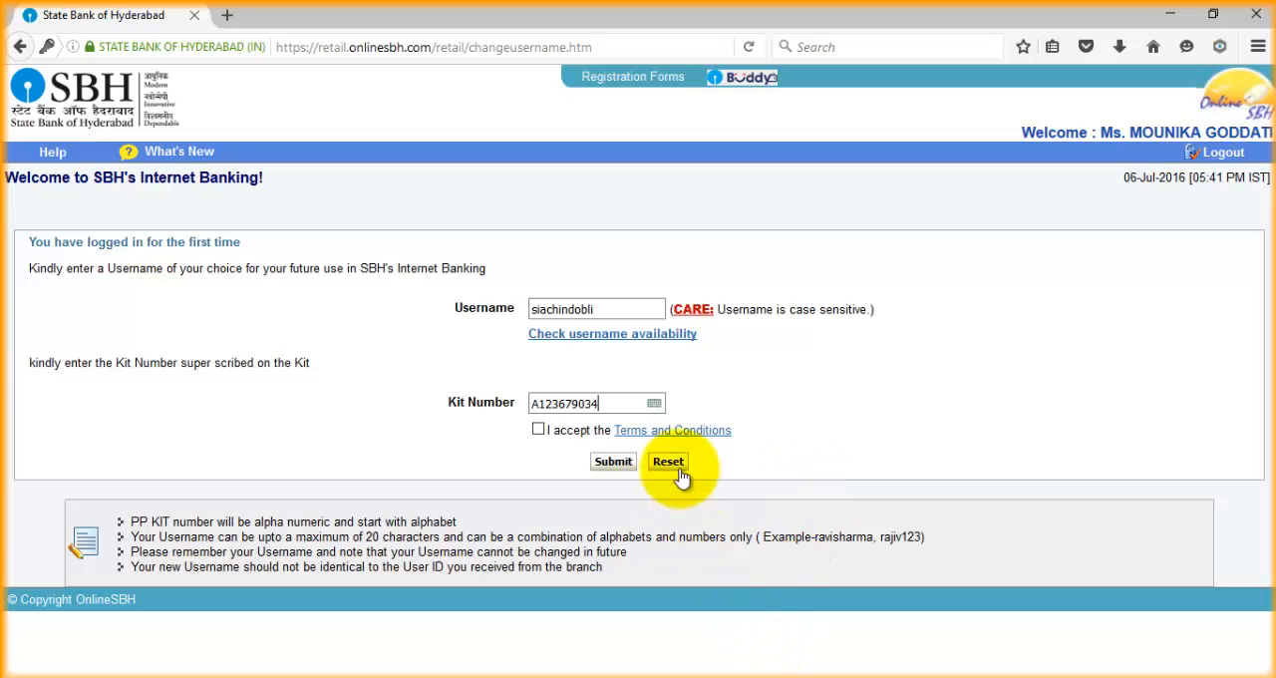
- Accept the Terms and Conditions and submit the username and kit number
click(538, 429)
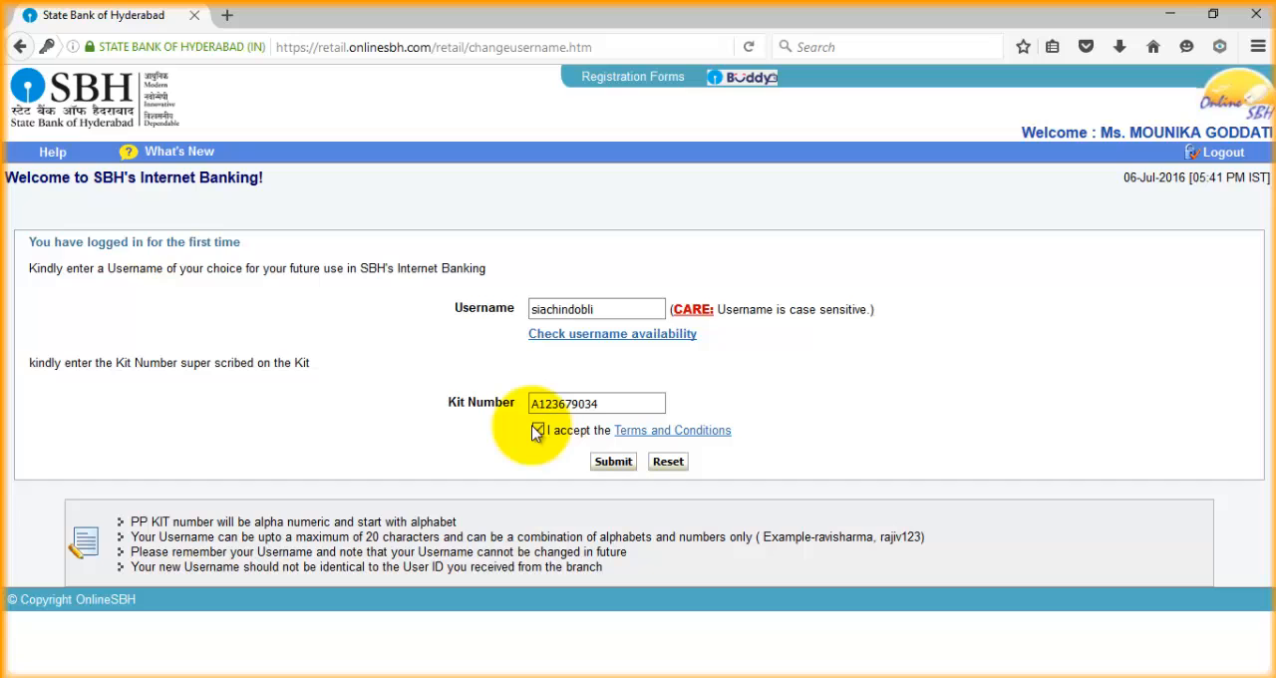
click(538, 431)
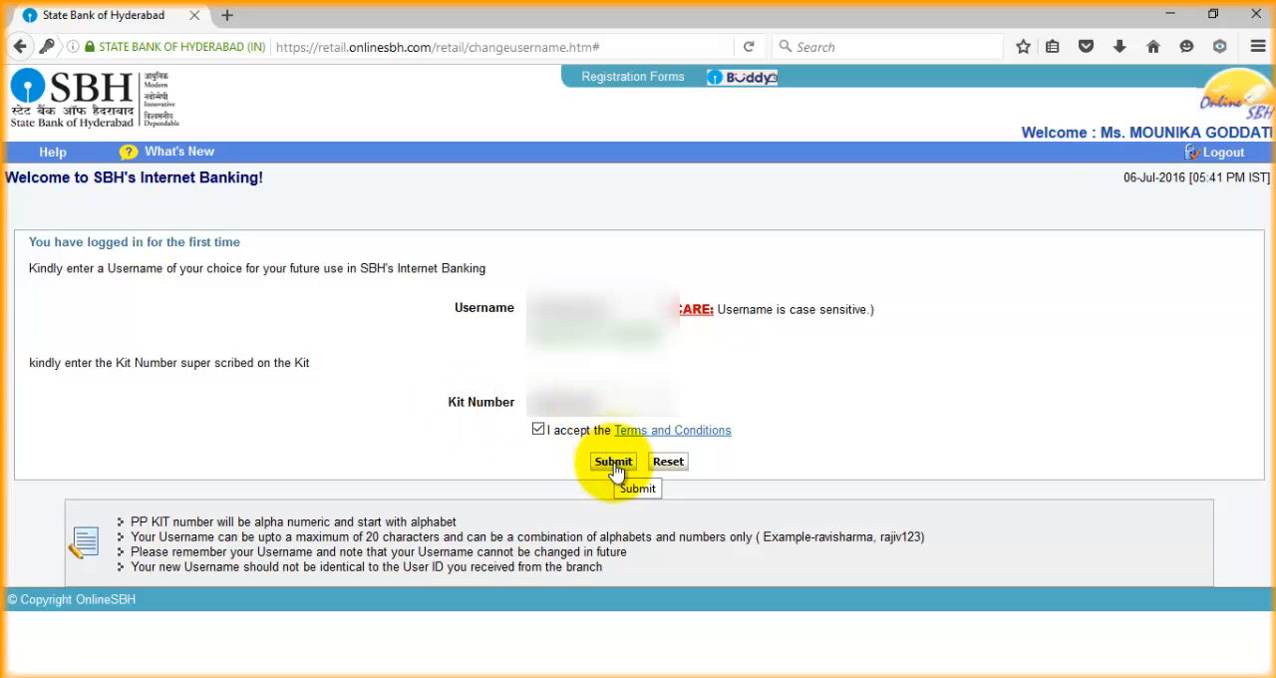
click(614, 460)
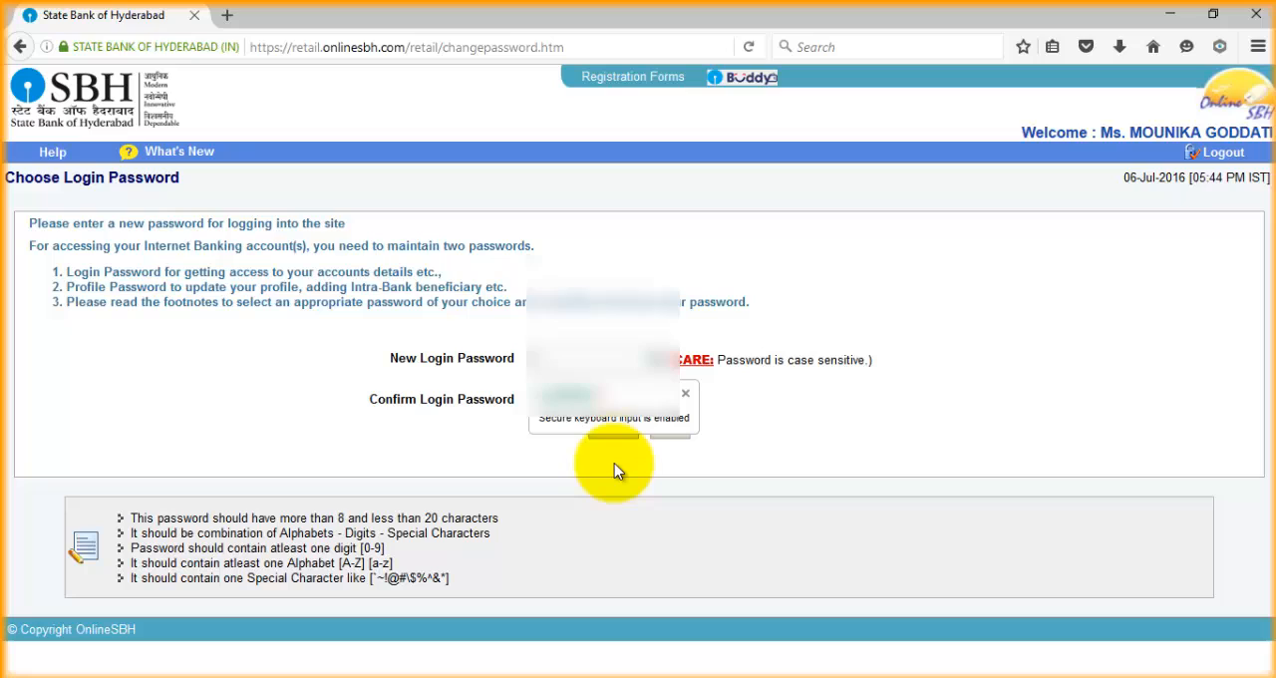
- Dismiss the secure keyboard notice and confirm the new login password
click(589, 359)
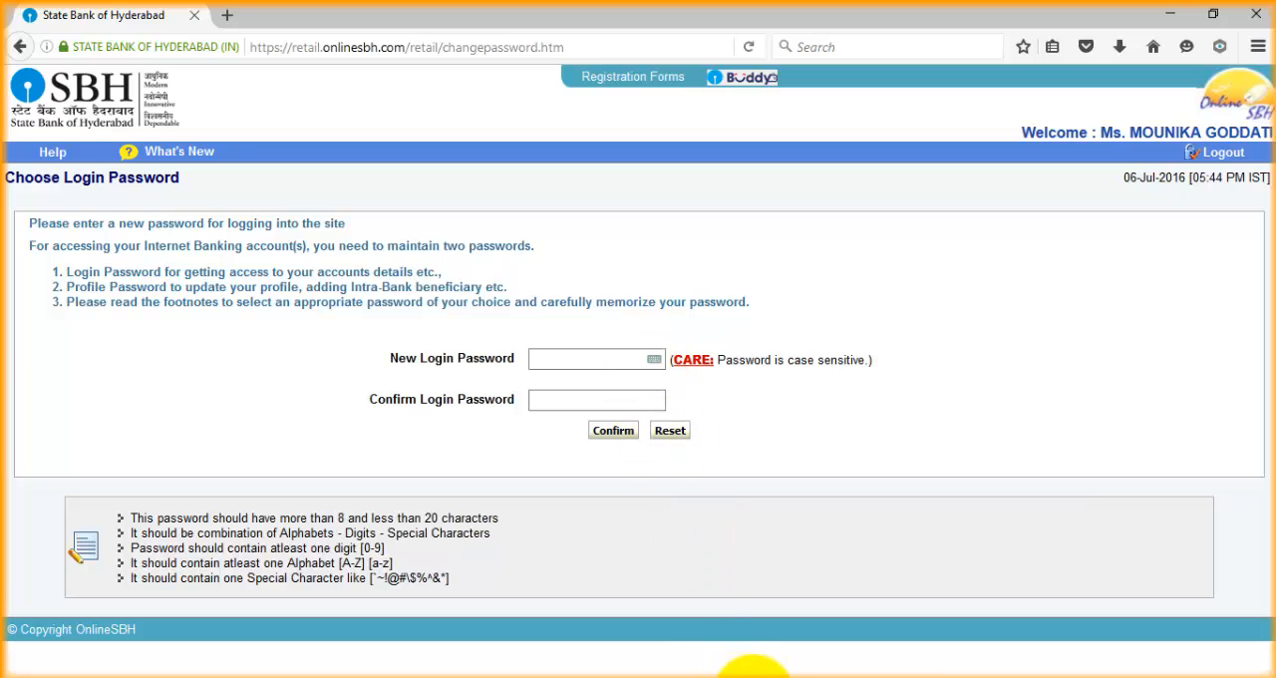
click(612, 431)
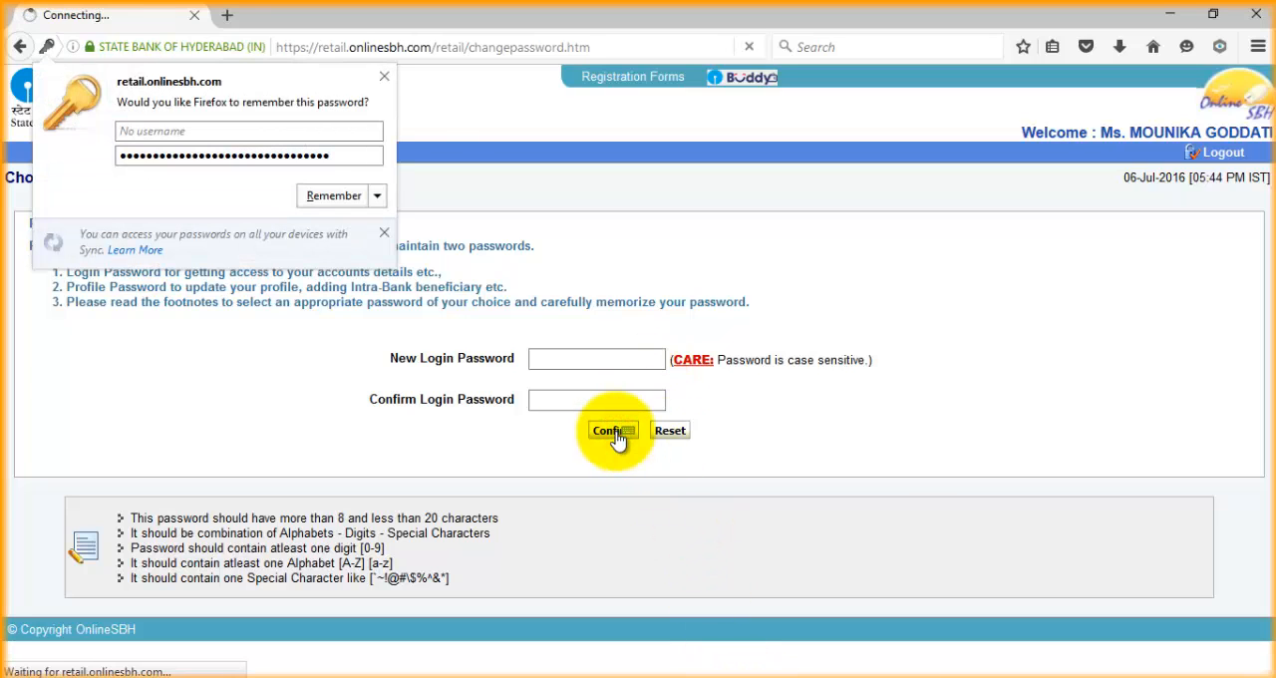
click(612, 431)
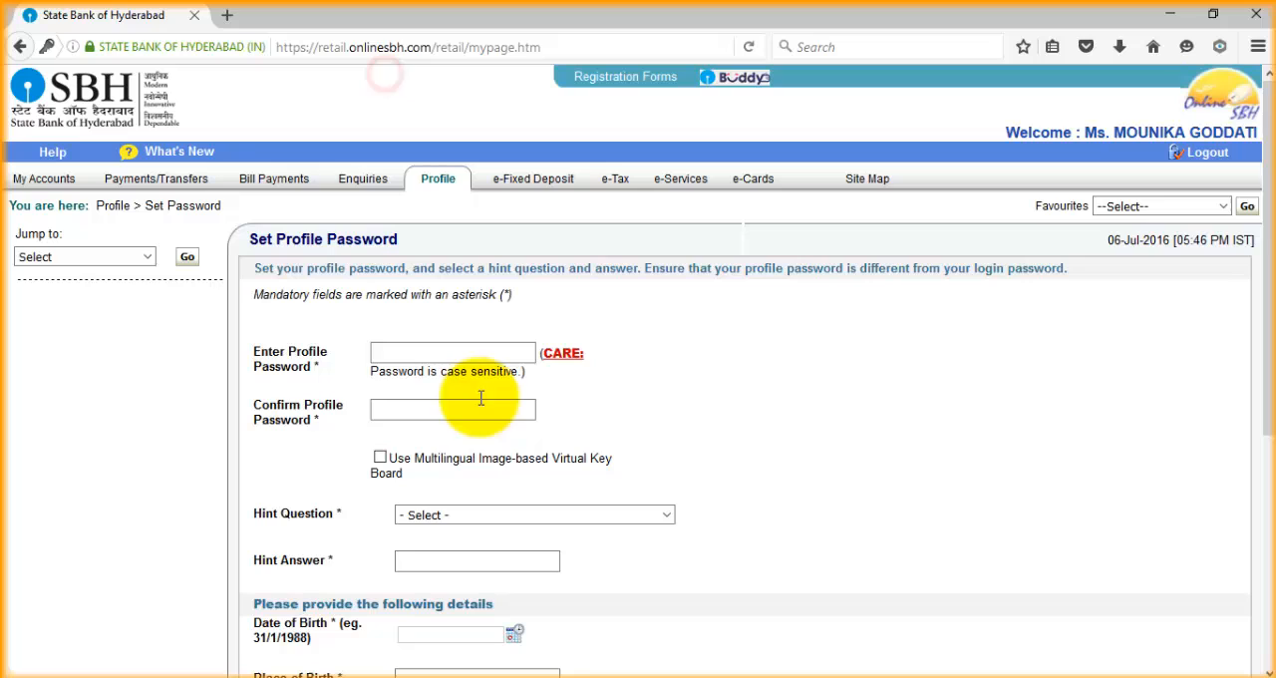
mouse_move(482, 417)
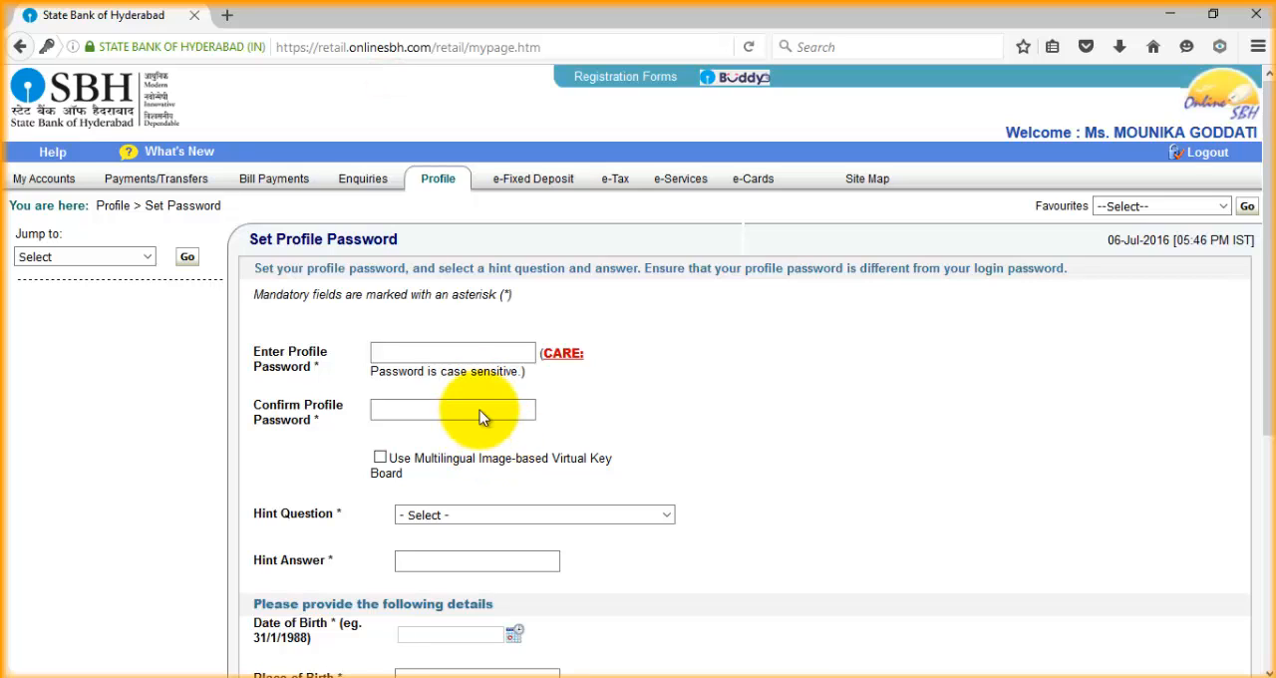
click(451, 353)
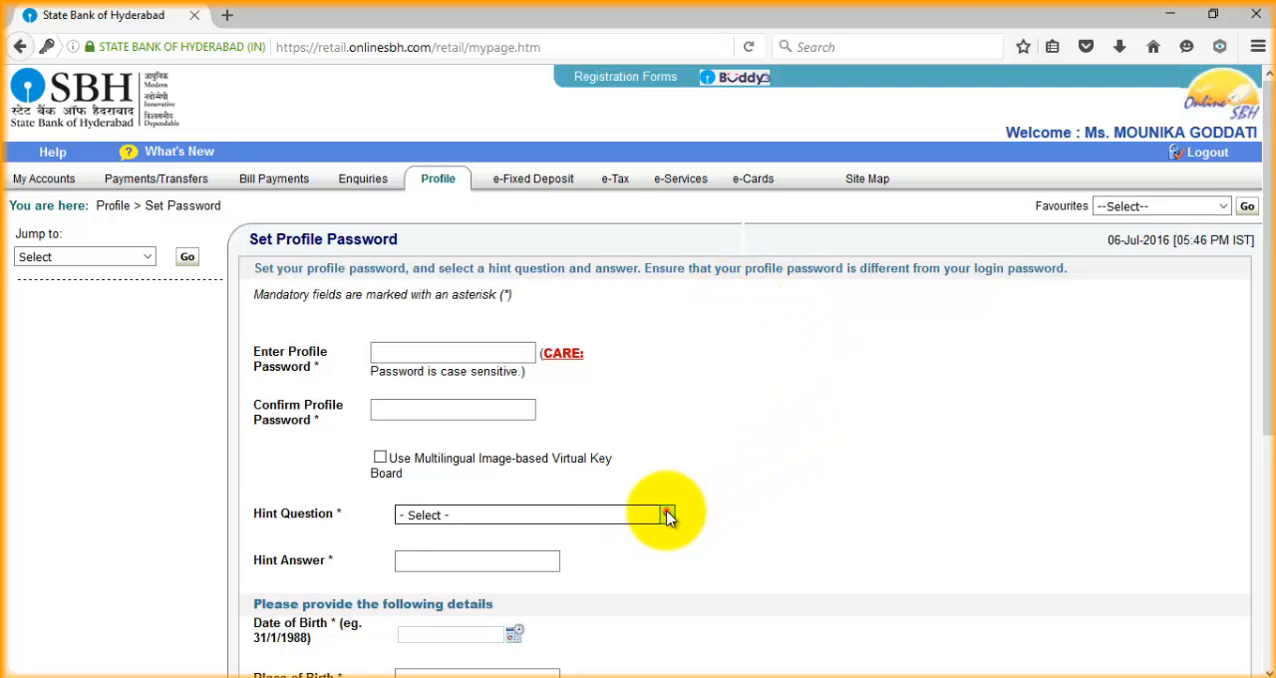
scroll(down, 3)
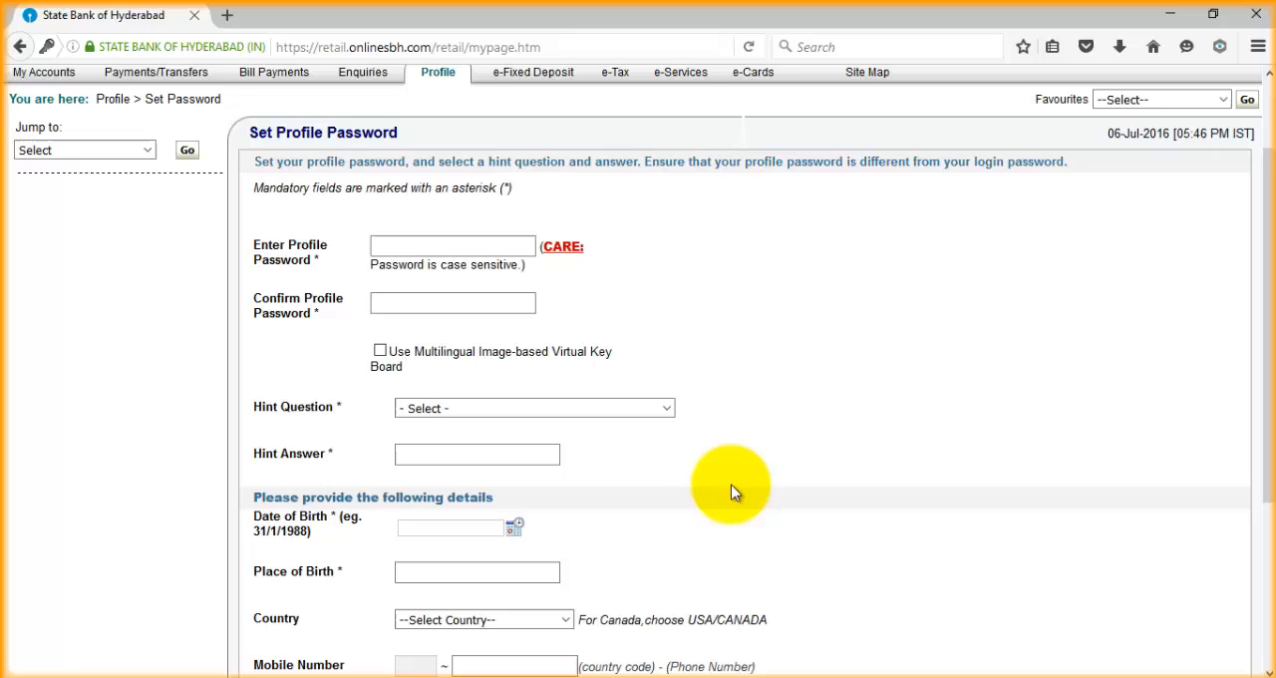
scroll(down, 3)
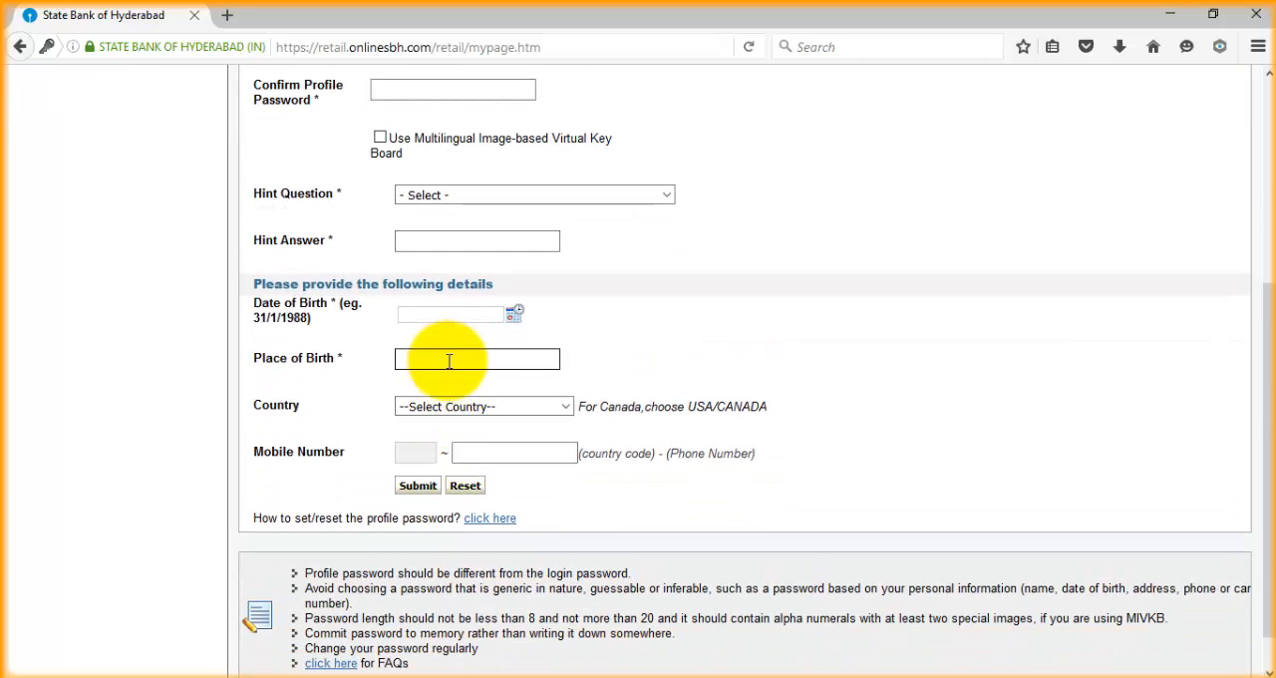
scroll(down, 3)
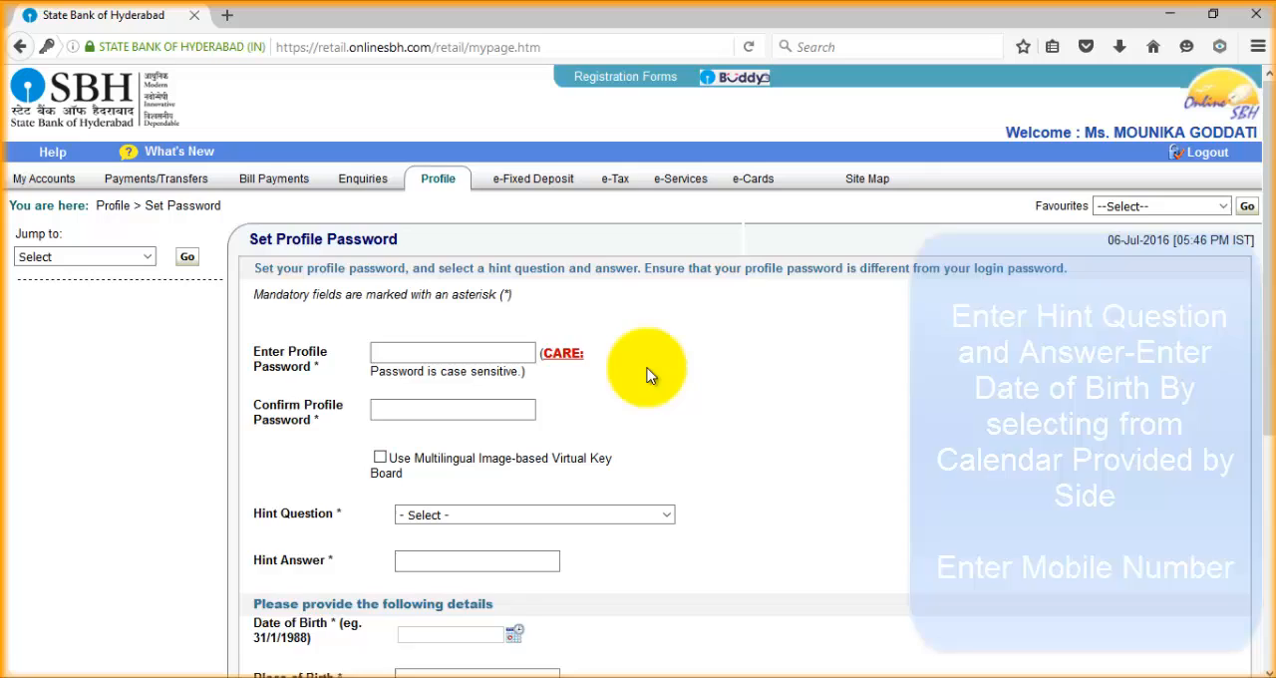
- Go to the Profile section's Personal Details page
click(437, 179)
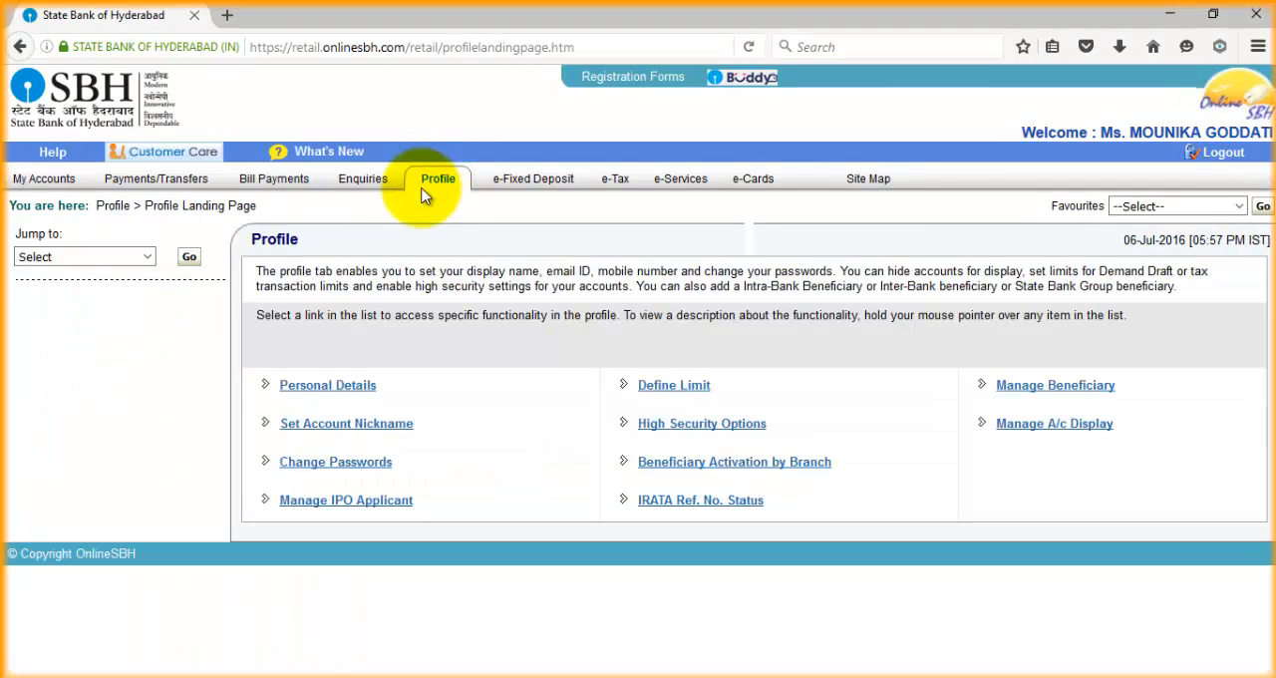
mouse_move(343, 483)
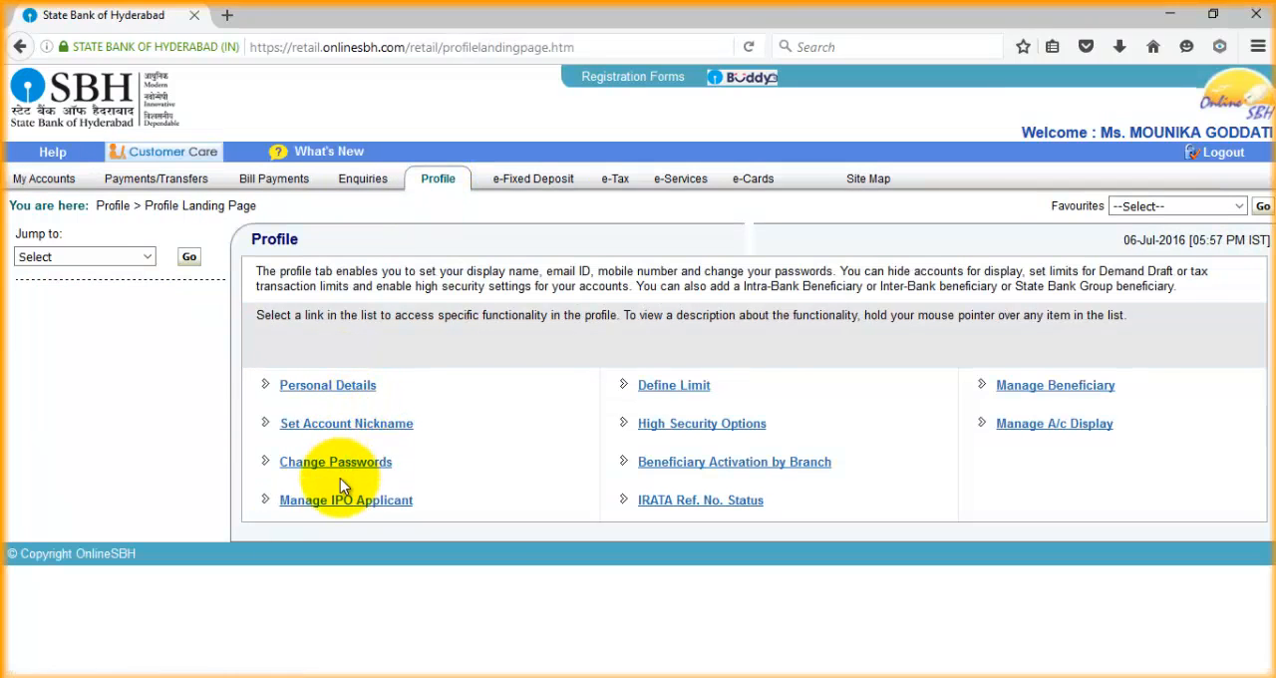
mouse_move(327, 385)
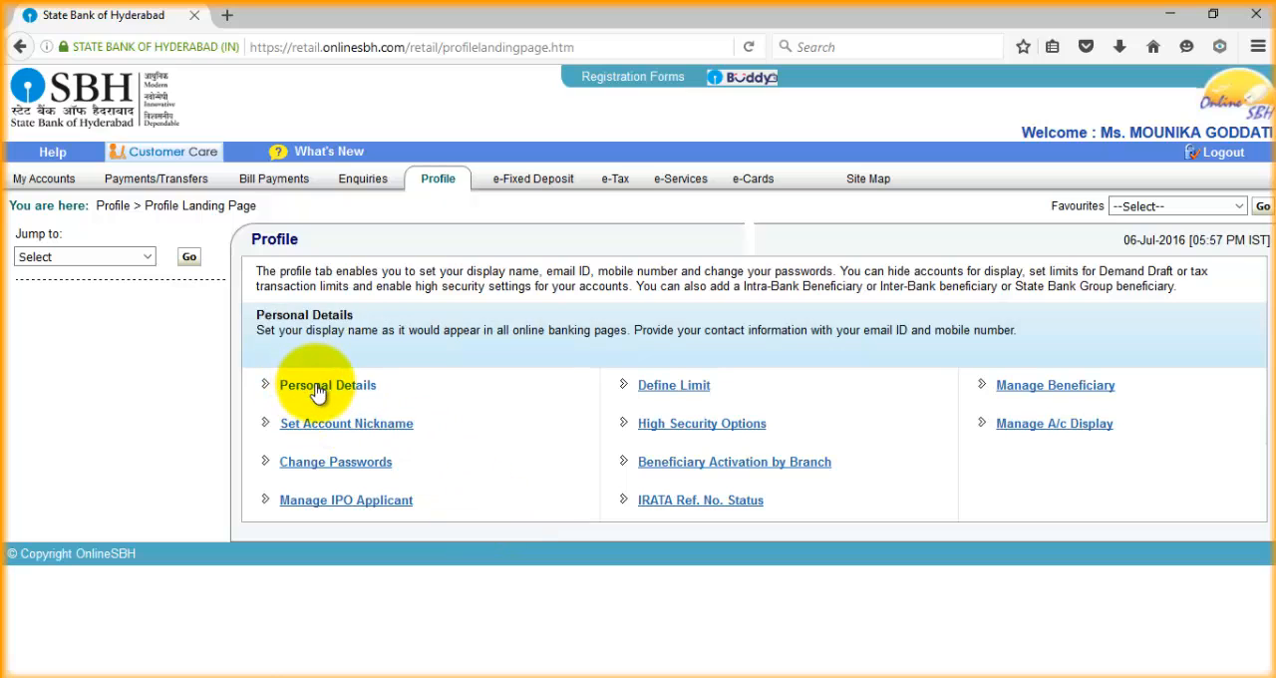
click(327, 385)
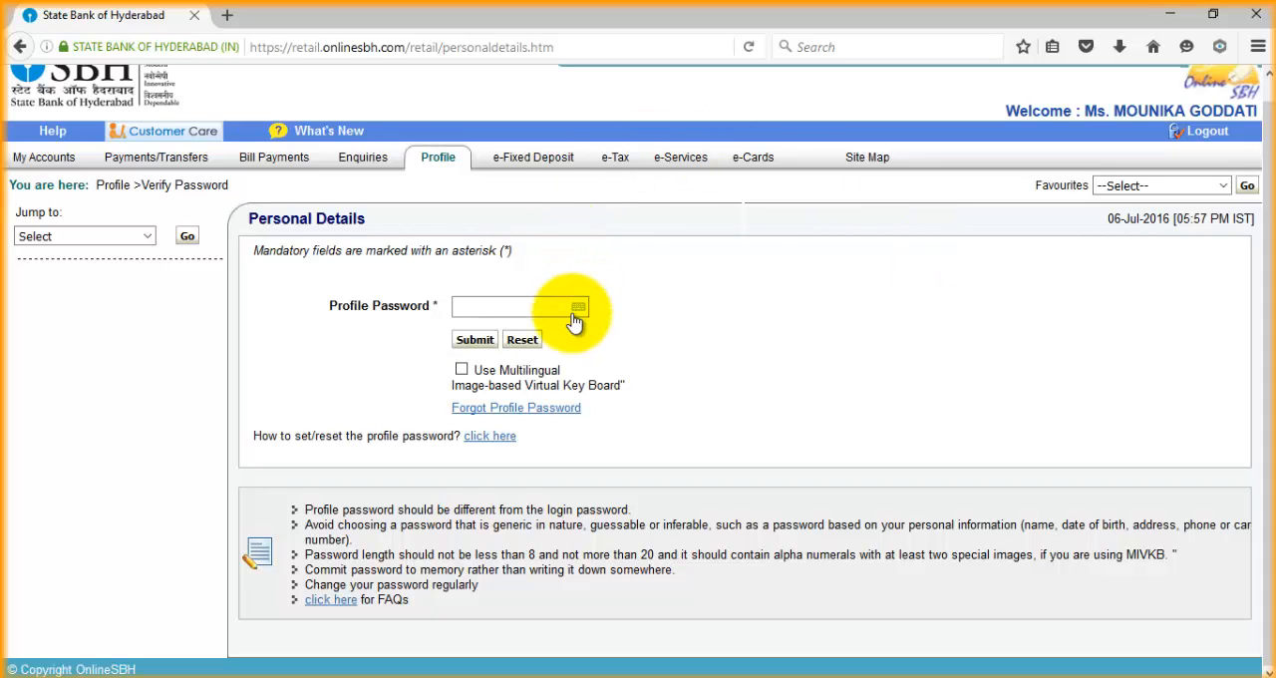
- Submit the profile password to view display name, email ID and mobile number
text(password)
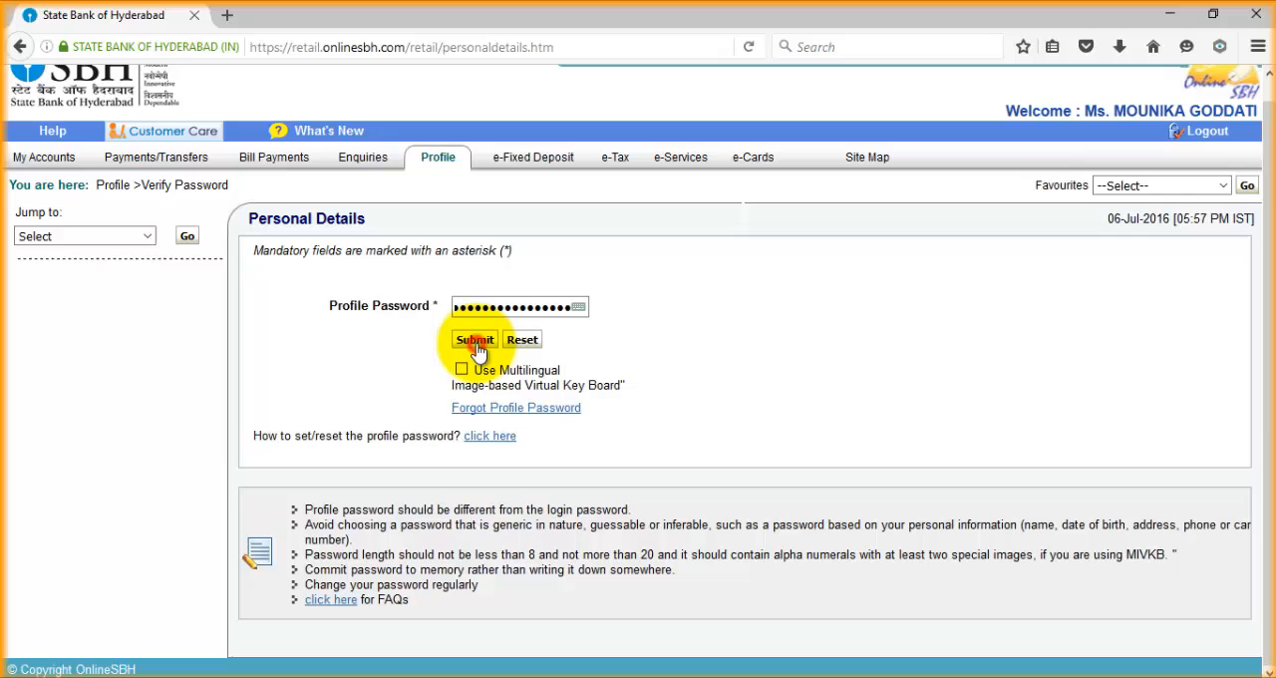
click(475, 339)
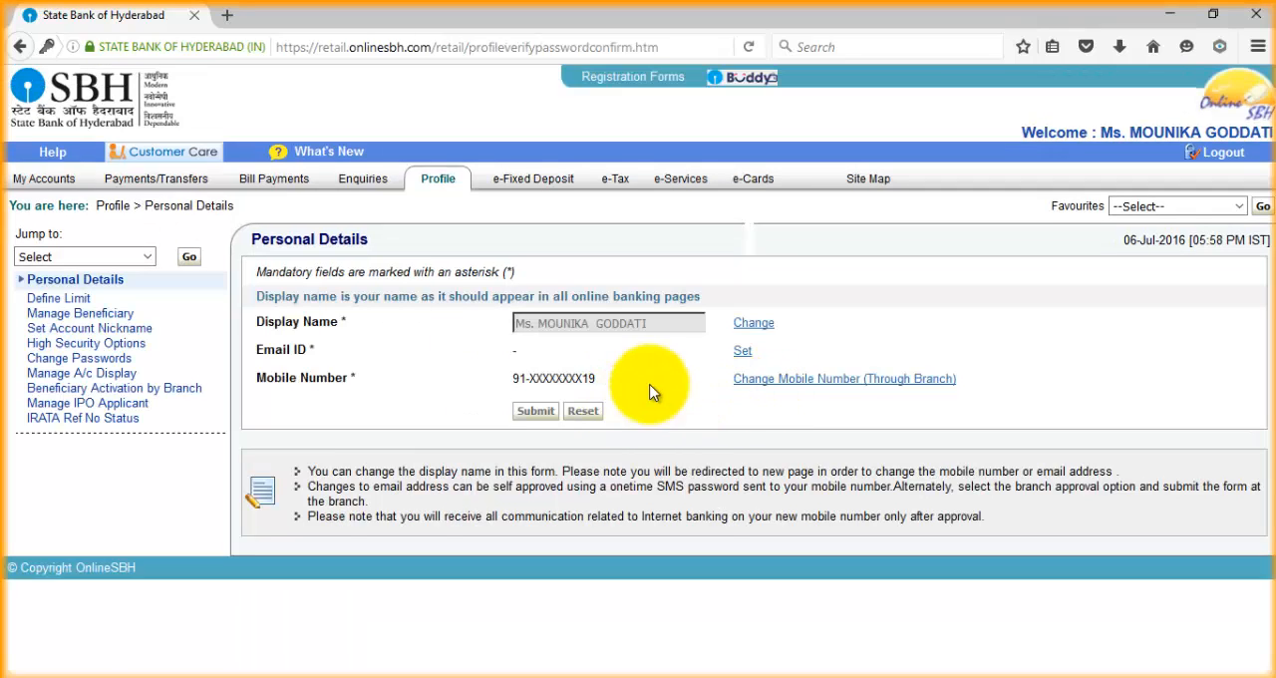
mouse_move(666, 323)
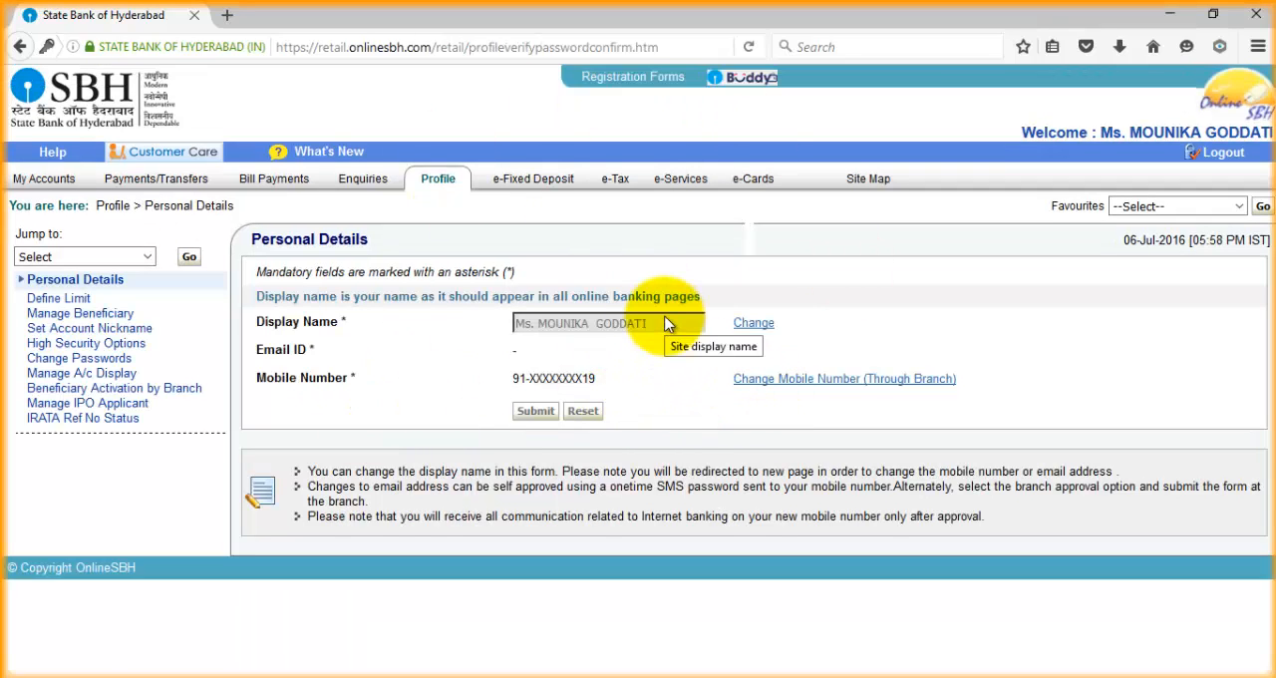
mouse_move(531, 351)
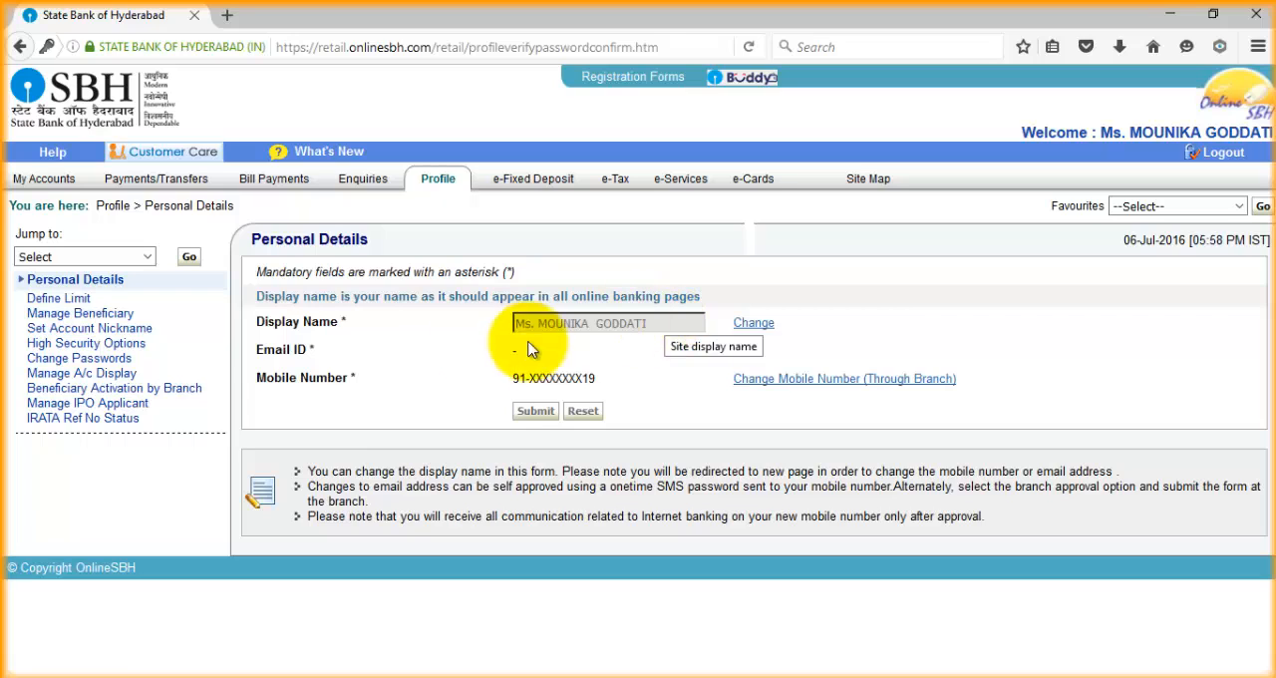